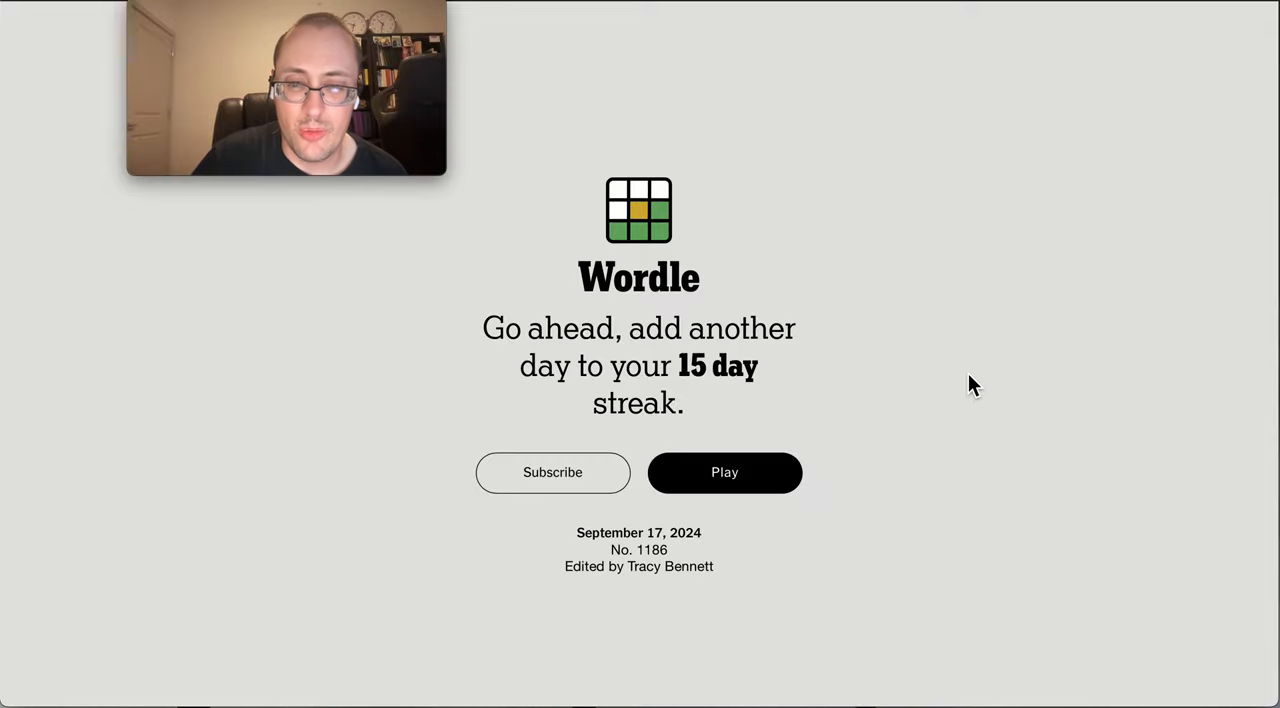
Step: Start the September 17, 2024 Wordle puzzle from the welcome screen
click(724, 472)
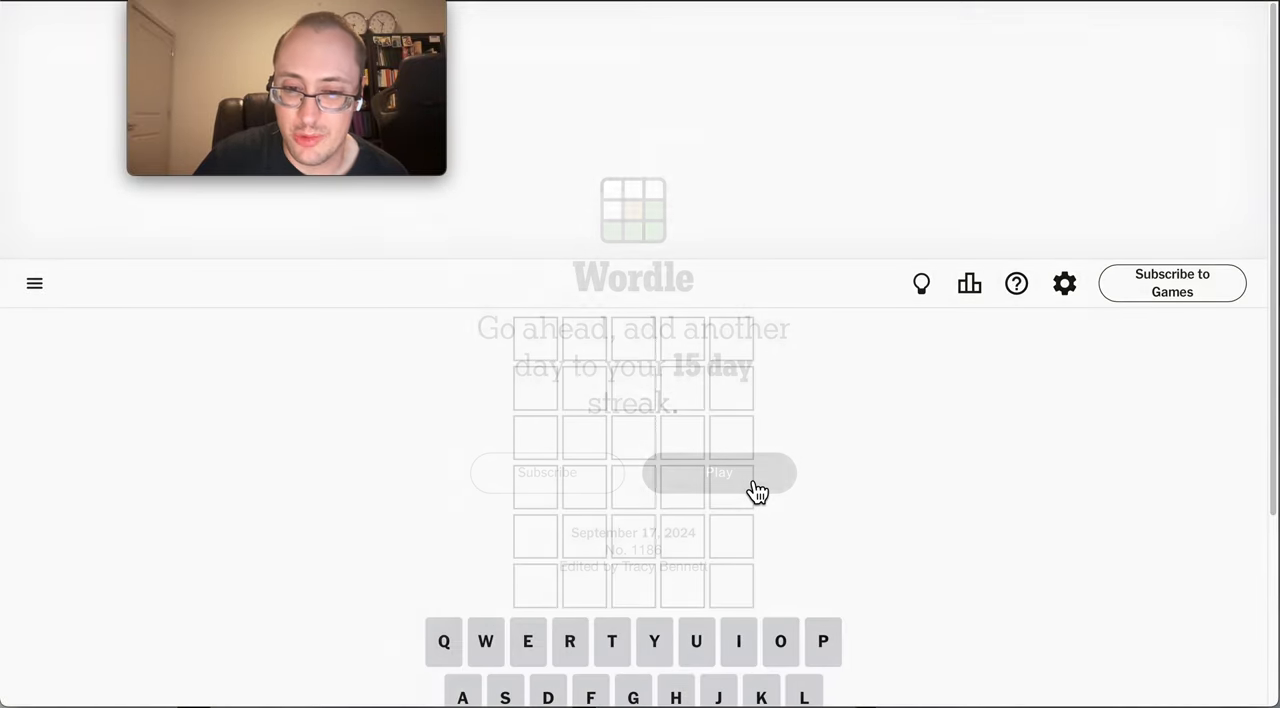
Step: Submit EVENT as the first guess (E misplaced, T correct) and enter CRATE on row two
click(718, 472)
text(EVE)
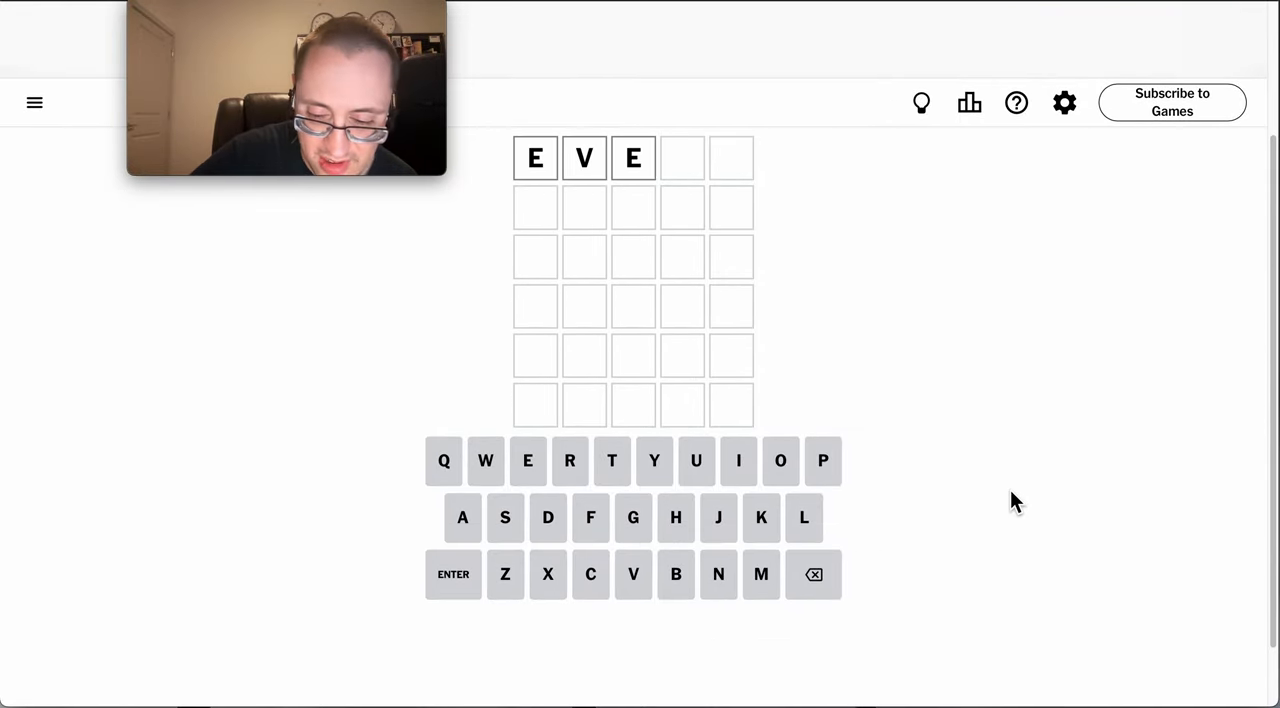
text(NT)
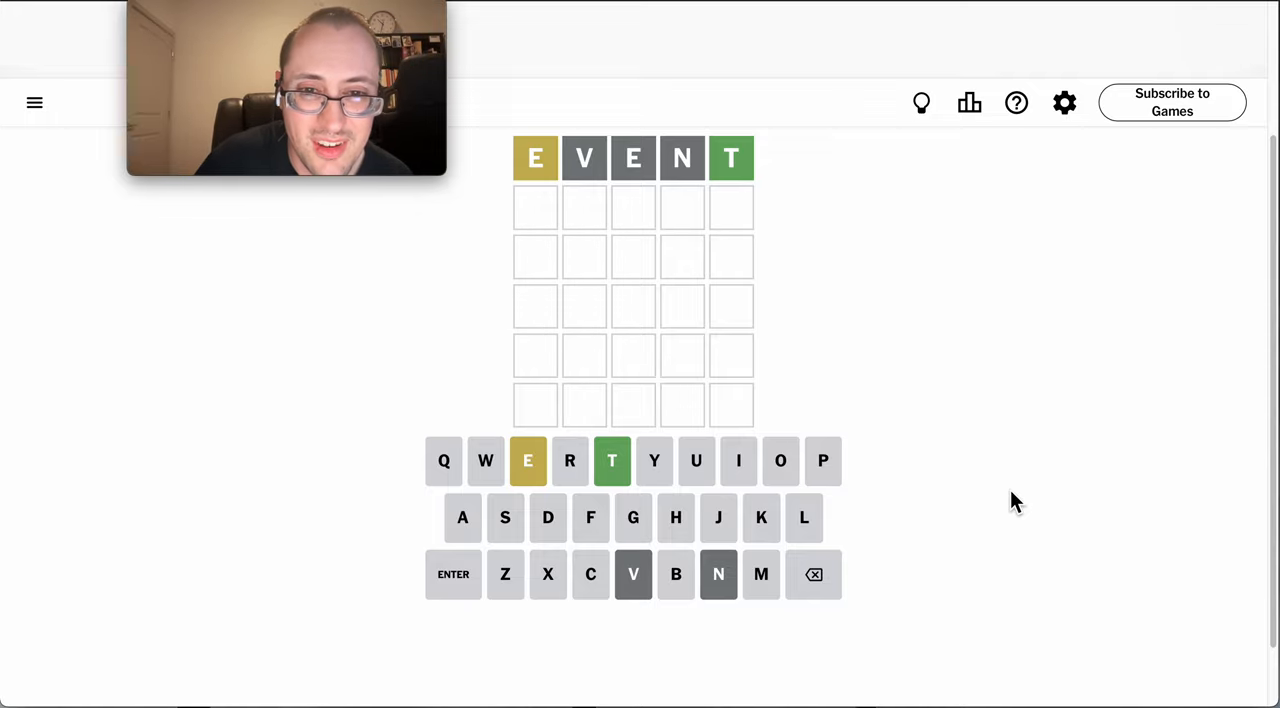
key(Enter)
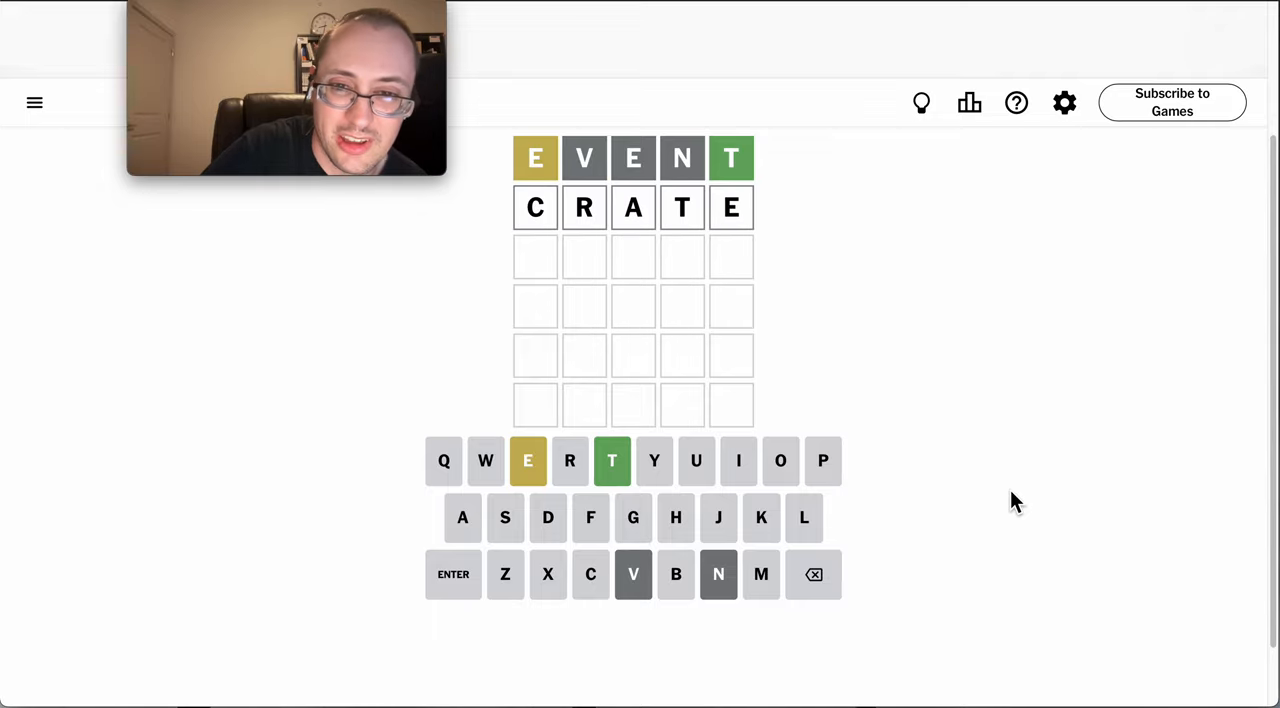